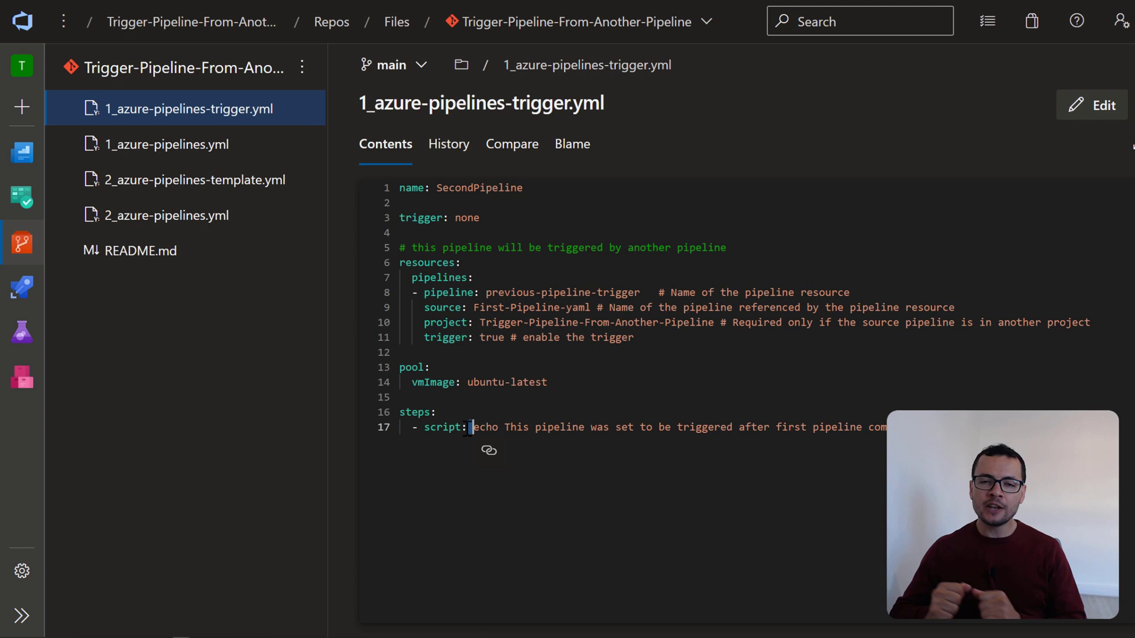
- Highlight the echo command and the resources pipelines key, then scroll through the YAML
{"action": "double_click", "coordinate": [426, 263]}
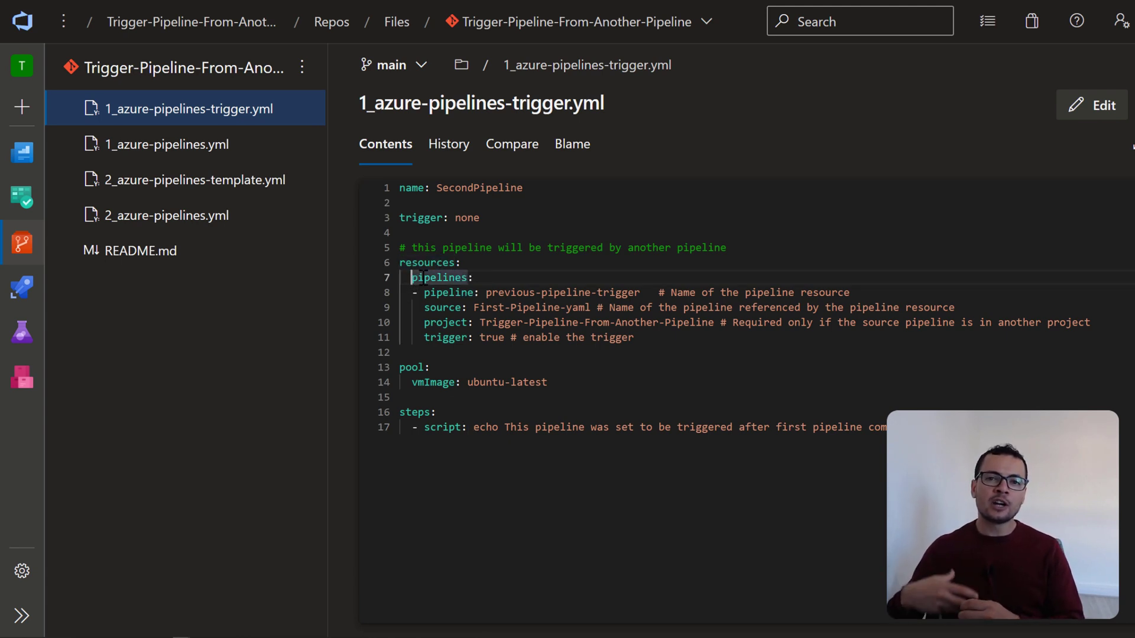
{"action": "double_click", "coordinate": [438, 277]}
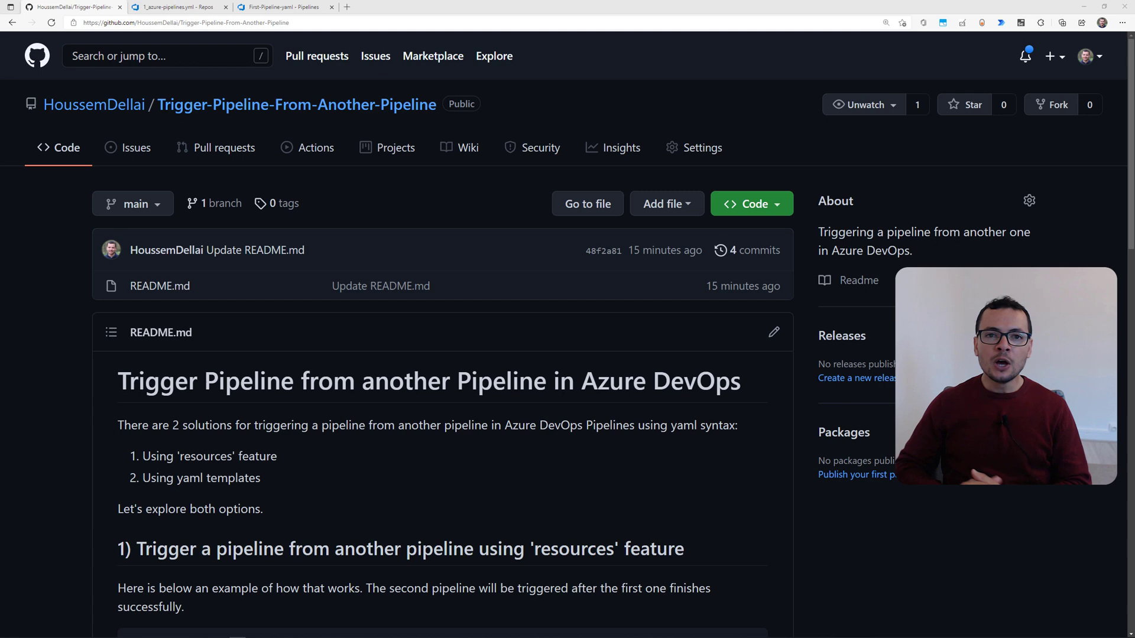
{"action": "mouse_move", "coordinate": [32, 385]}
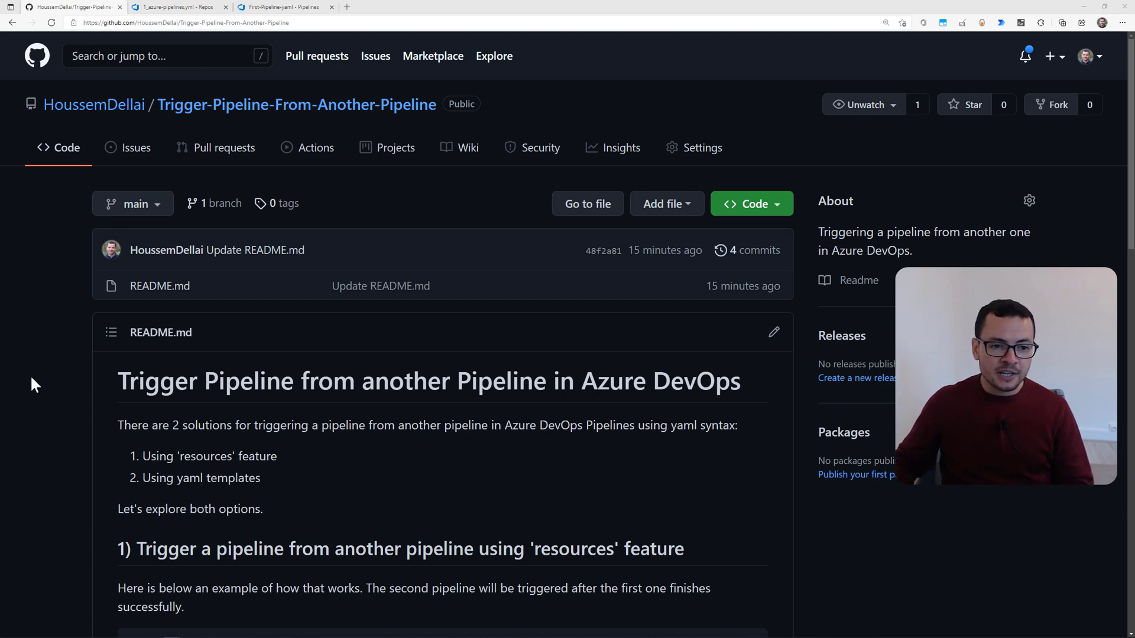
{"action": "scroll", "scroll_direction": "down", "scroll_amount": 3}
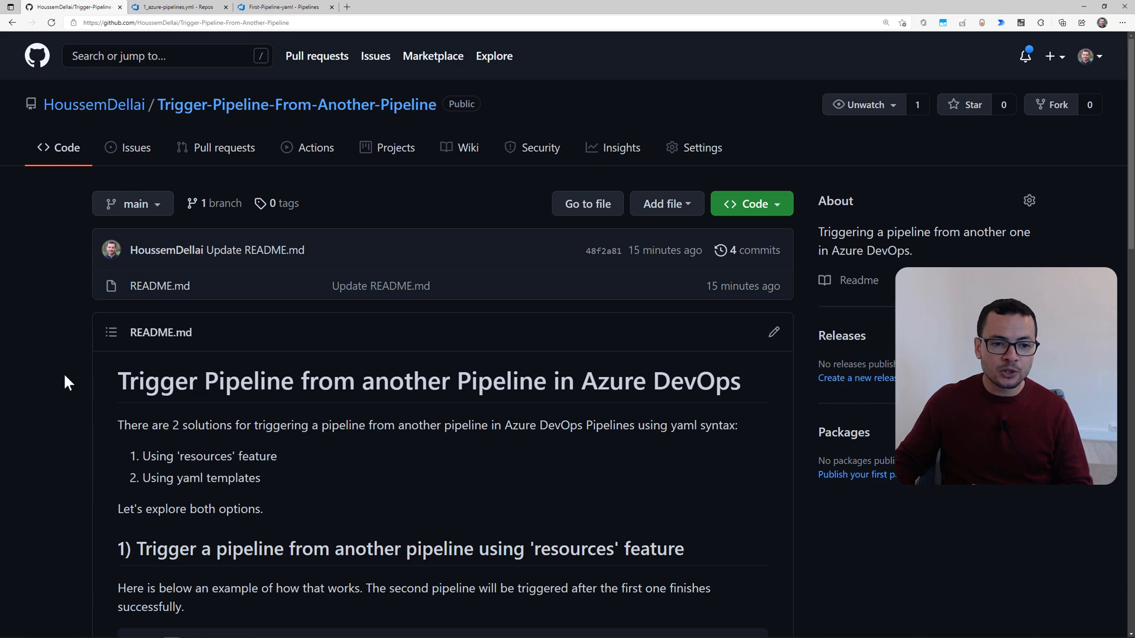
{"action": "scroll", "scroll_direction": "down", "scroll_amount": 3}
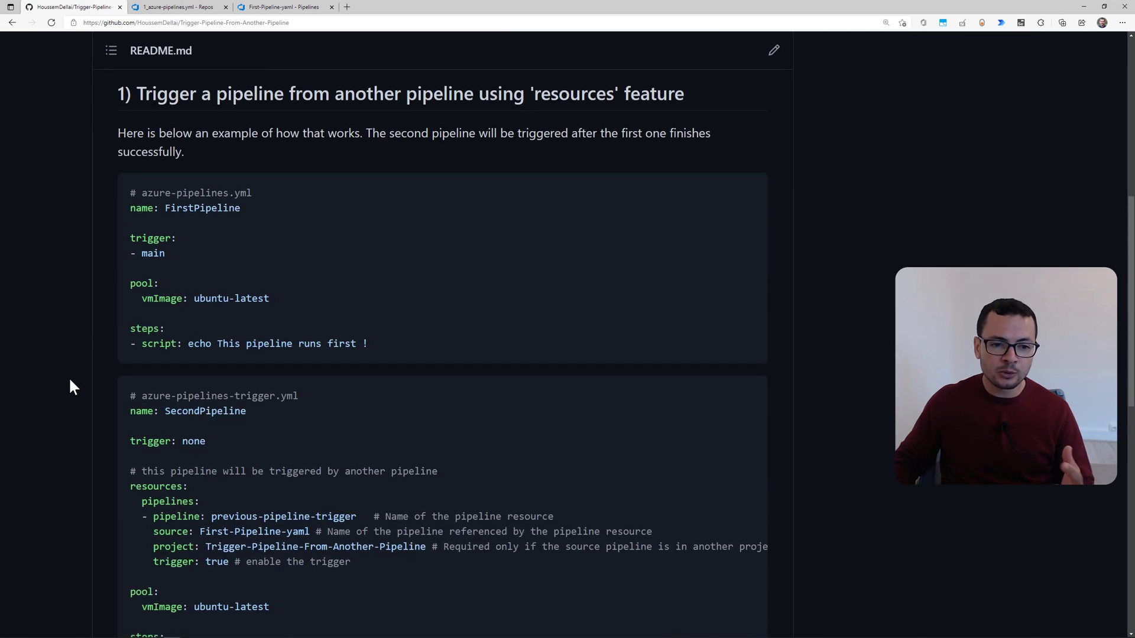
{"action": "scroll", "scroll_direction": "down", "scroll_amount": 3}
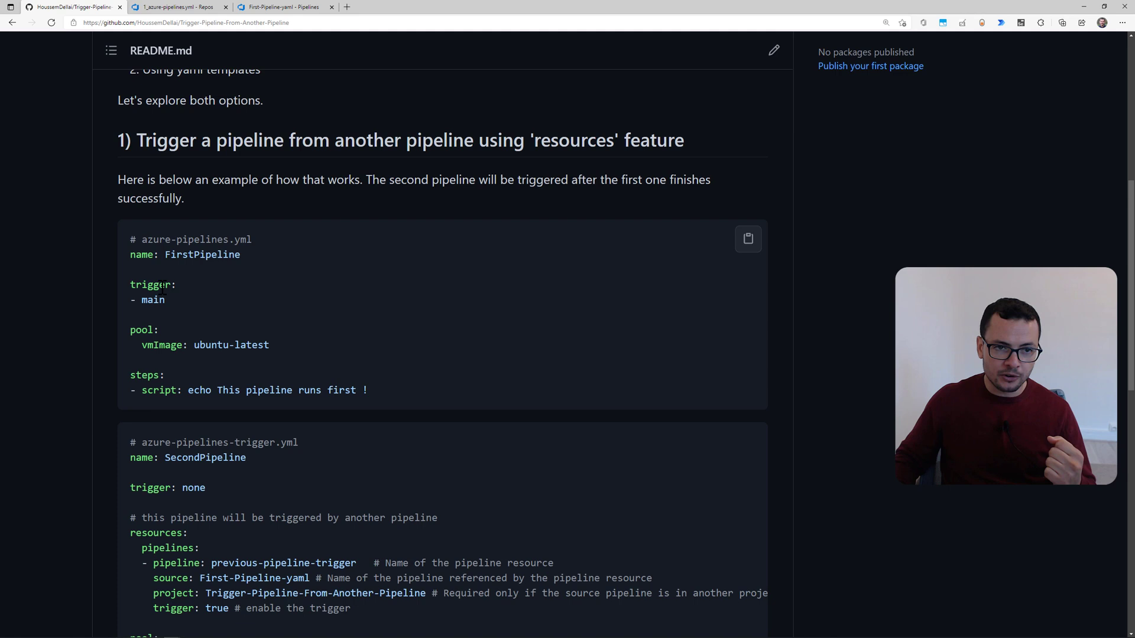
- Open 1_azure-pipelines-trigger.yml in Repos and highlight its script echo command
{"action": "left_click", "coordinate": [177, 6]}
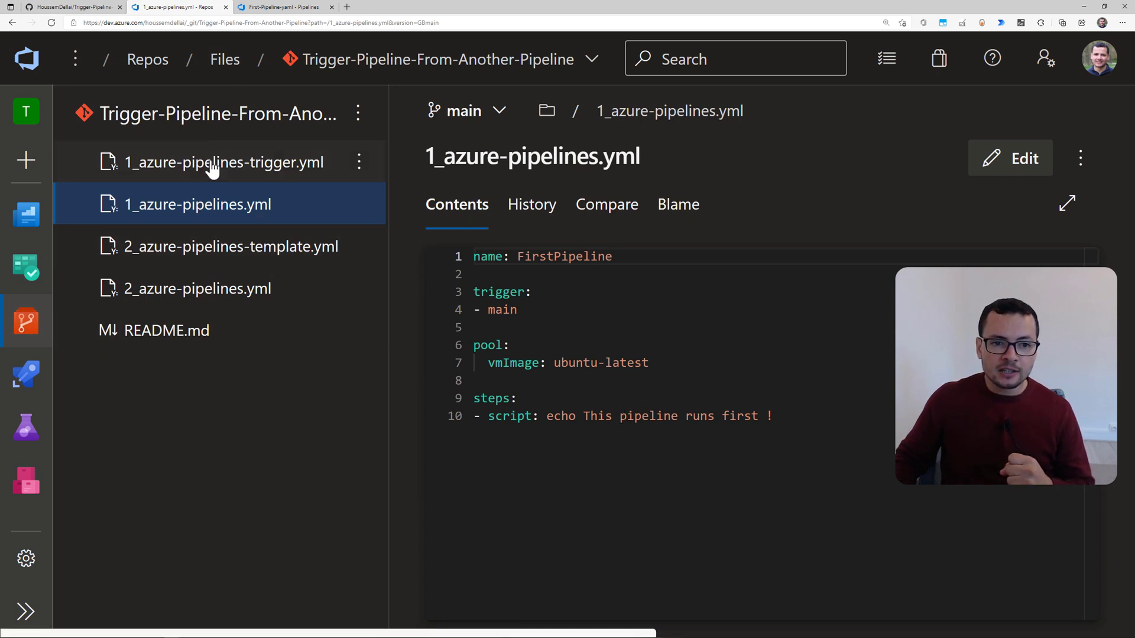
{"action": "mouse_move", "coordinate": [222, 162]}
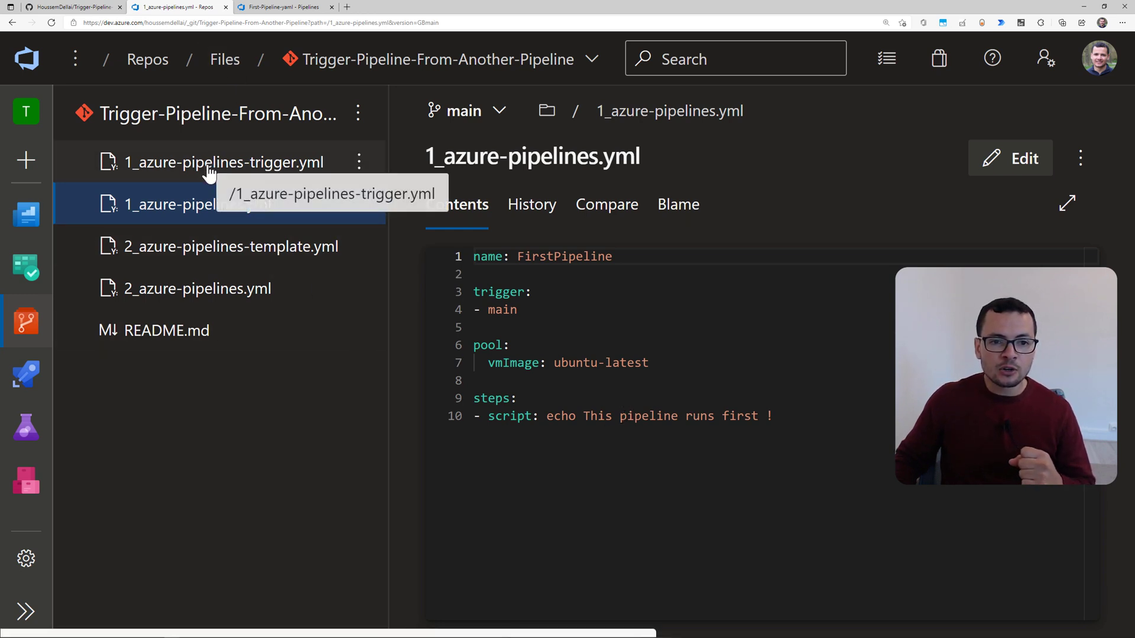
{"action": "left_click", "coordinate": [223, 161]}
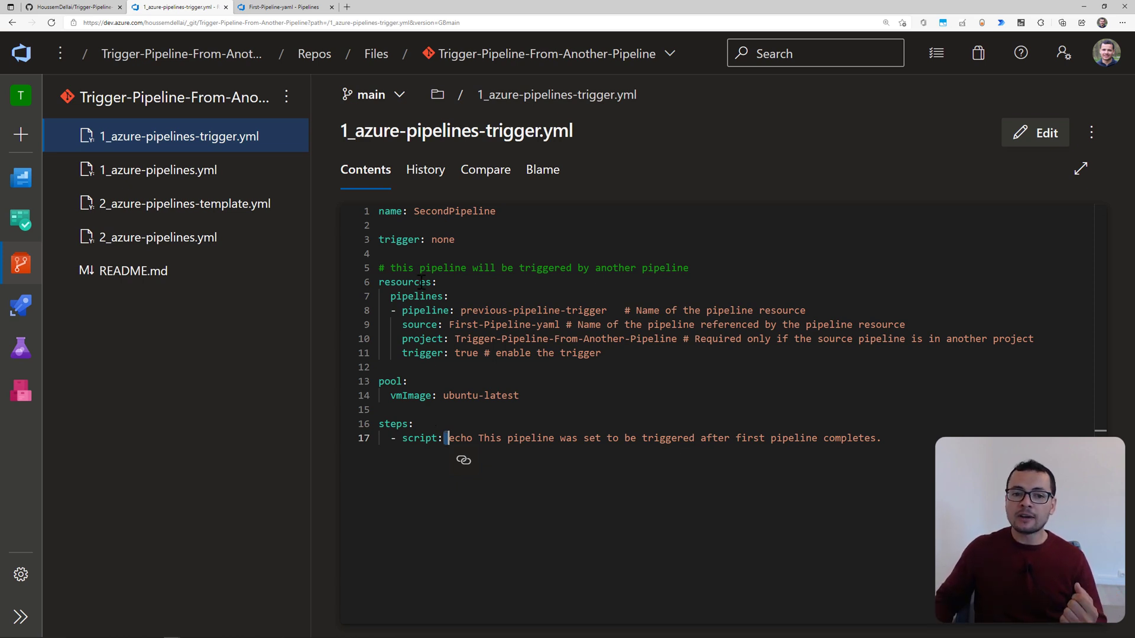
{"action": "double_click", "coordinate": [404, 281]}
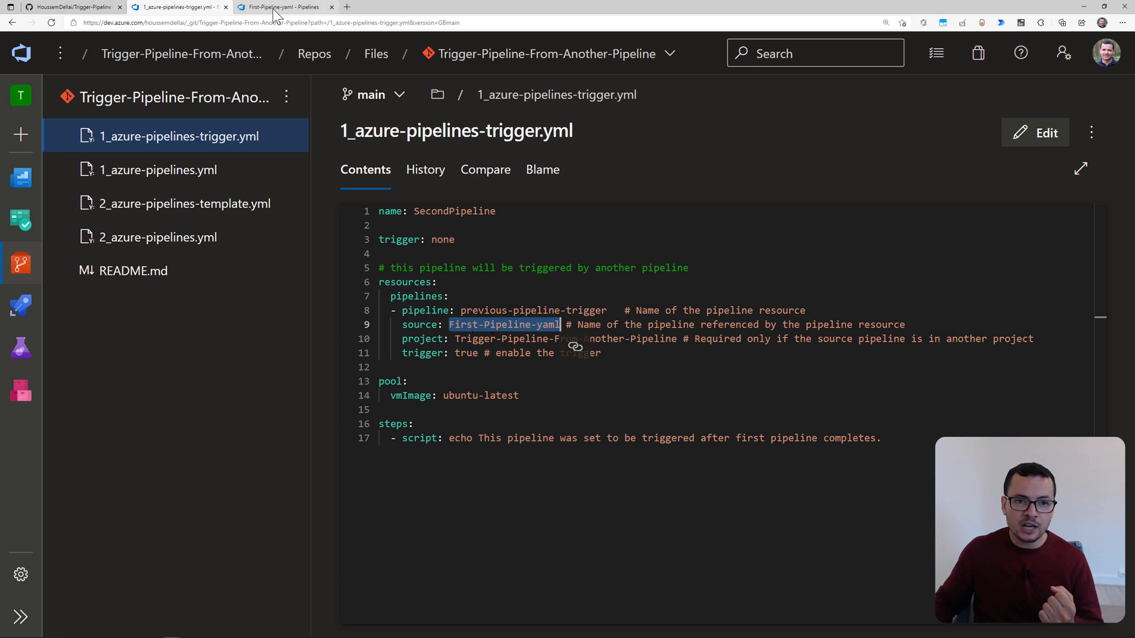
{"action": "left_click", "coordinate": [283, 6]}
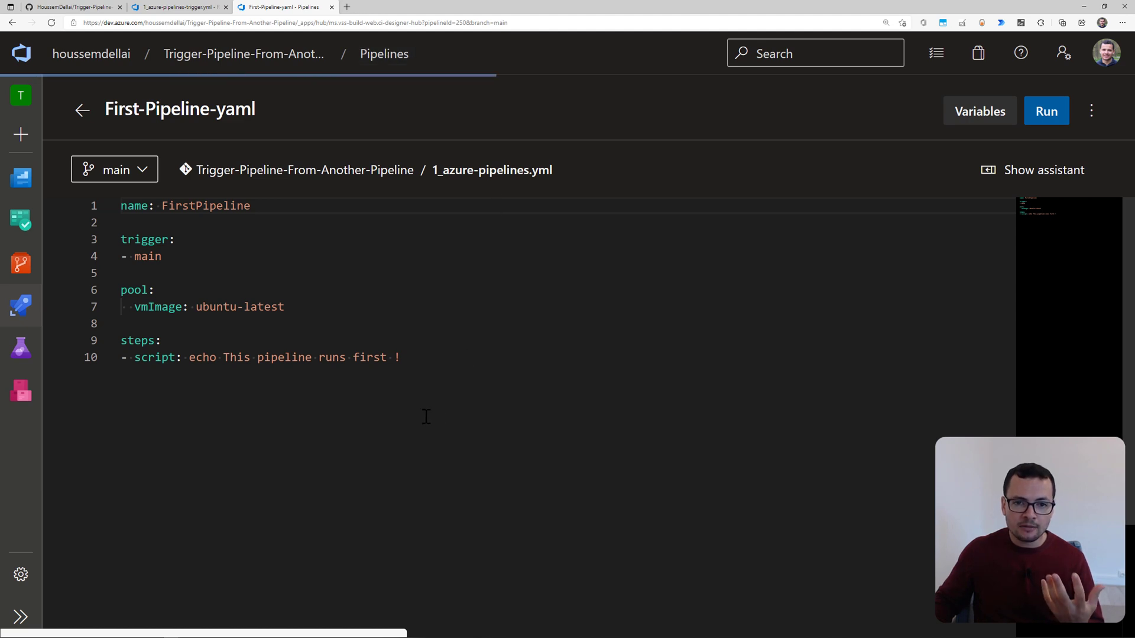
{"action": "left_click", "coordinate": [81, 110]}
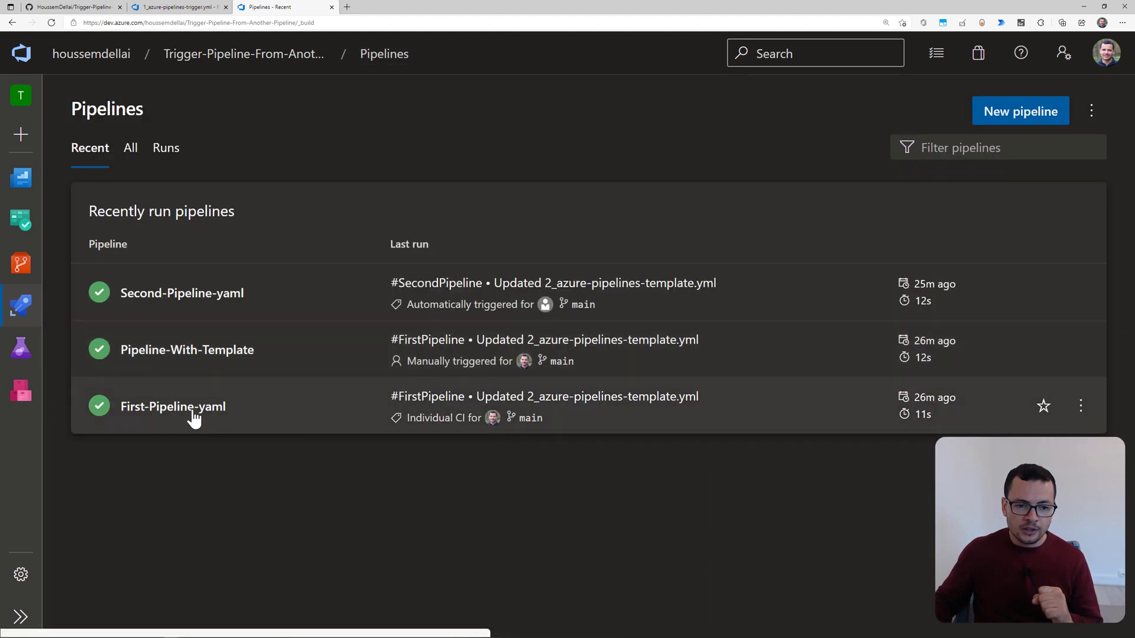
{"action": "mouse_move", "coordinate": [228, 419]}
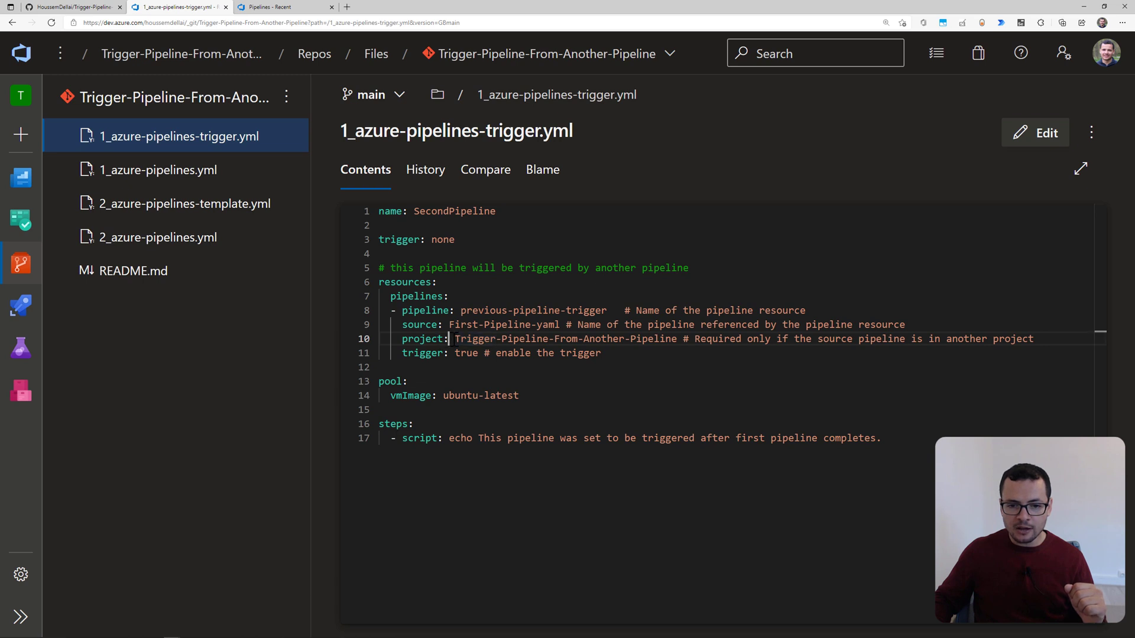
- Highlight the project name, trigger: true and trigger: none values, then return to Pipelines
{"action": "double_click", "coordinate": [475, 338]}
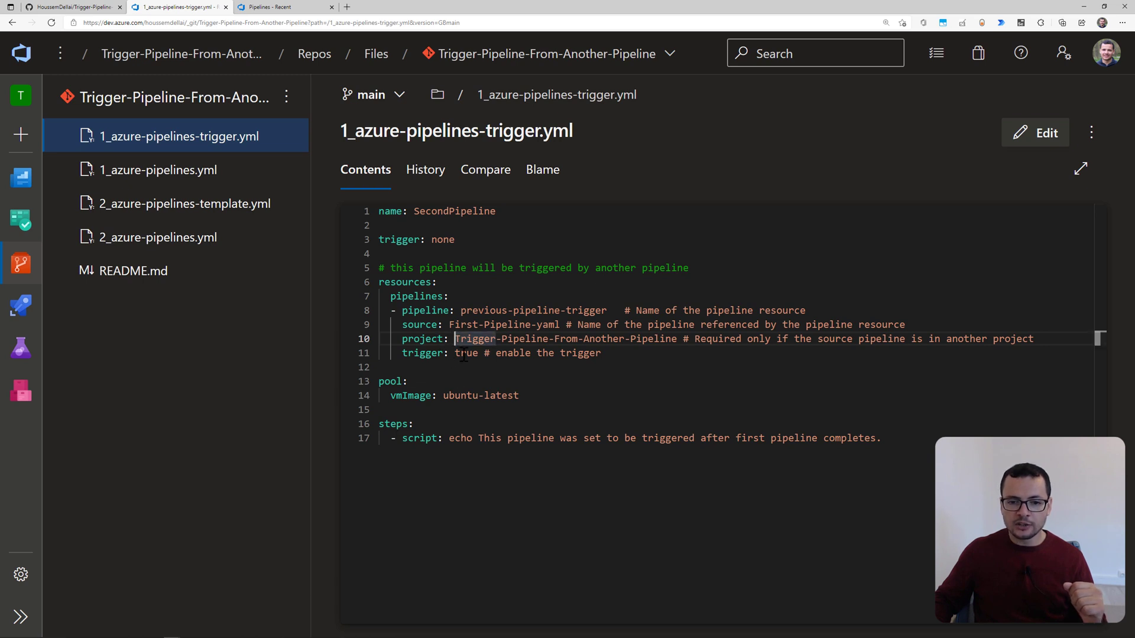
{"action": "double_click", "coordinate": [466, 353]}
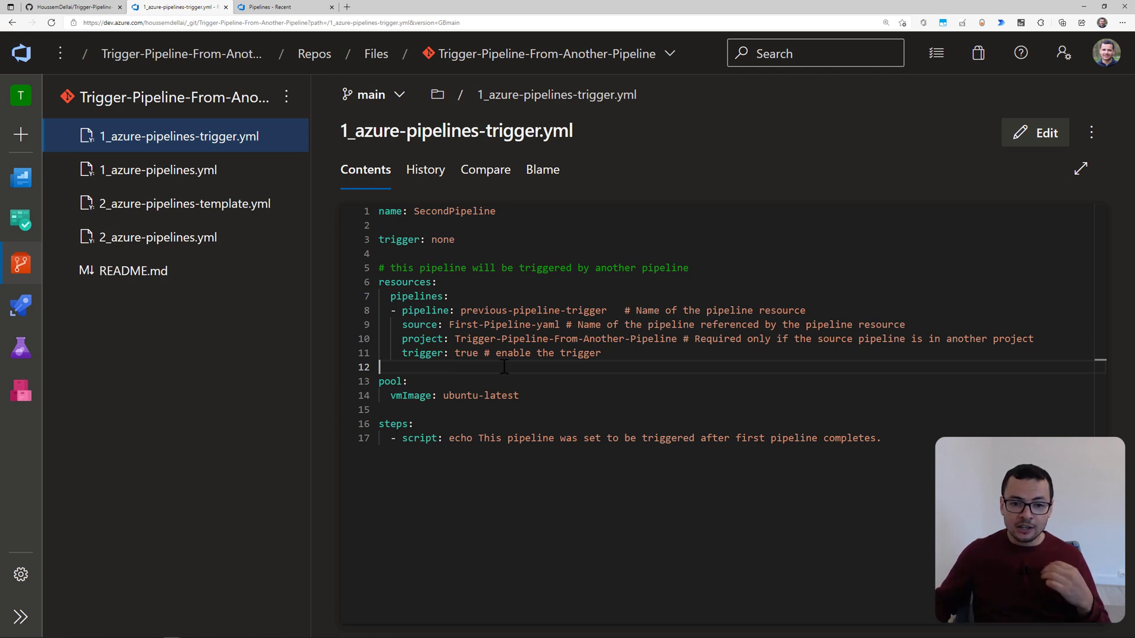
{"action": "double_click", "coordinate": [416, 239]}
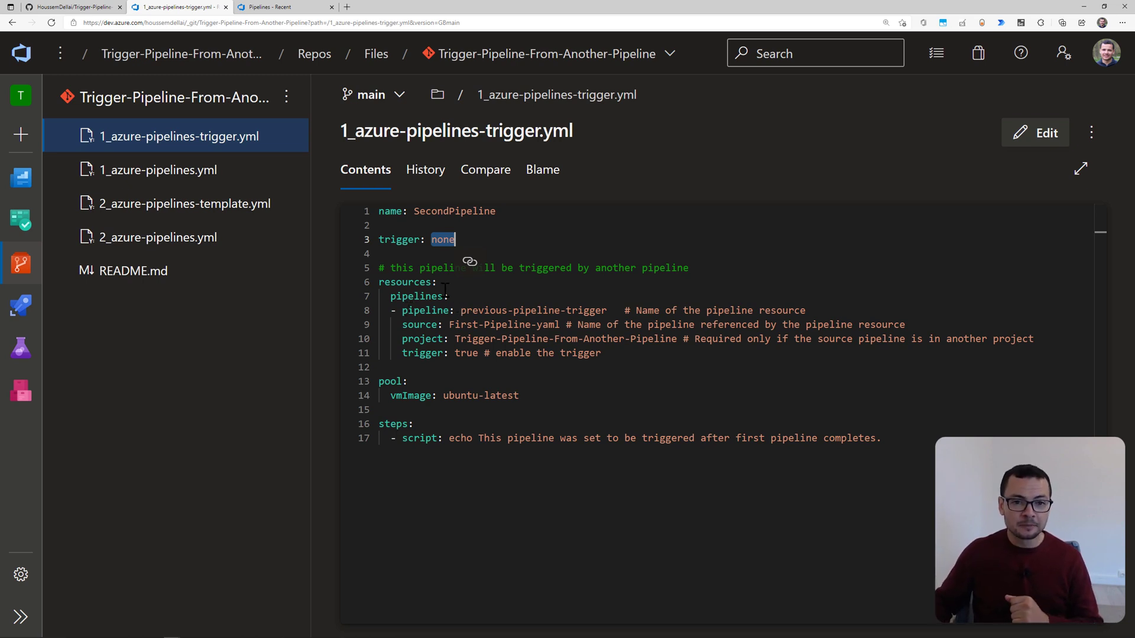
{"action": "left_click", "coordinate": [283, 7]}
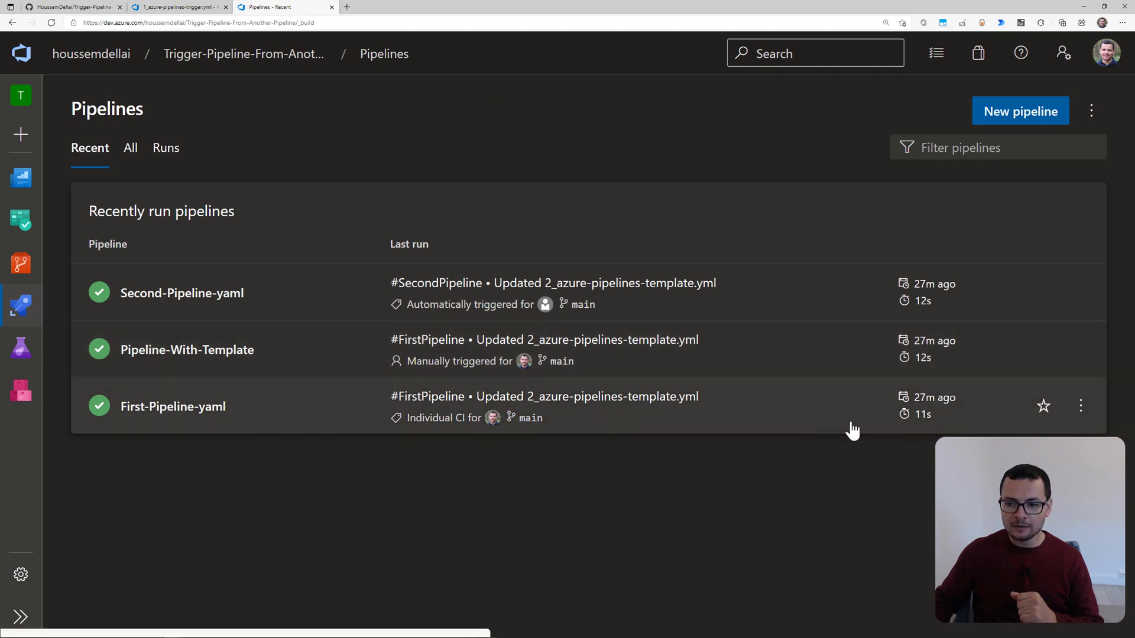
- Manually run First-Pipeline-yaml so Second-Pipeline-yaml triggers, then return to 2_azure-pipelines.yml
{"action": "left_click", "coordinate": [1080, 405]}
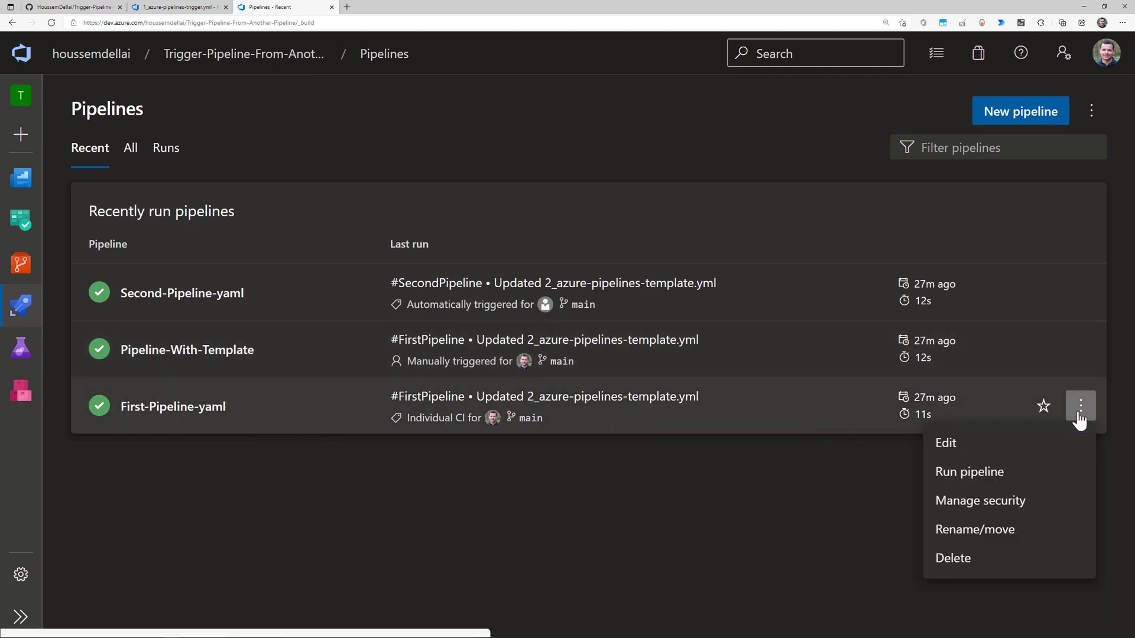
{"action": "left_click", "coordinate": [955, 481]}
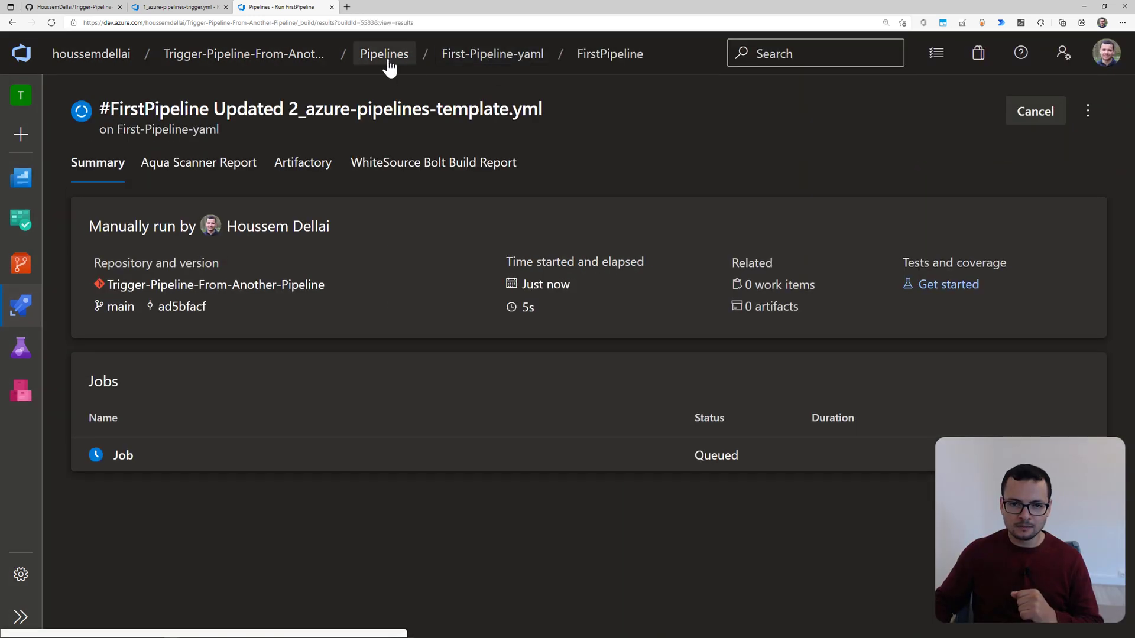
{"action": "left_click", "coordinate": [384, 53]}
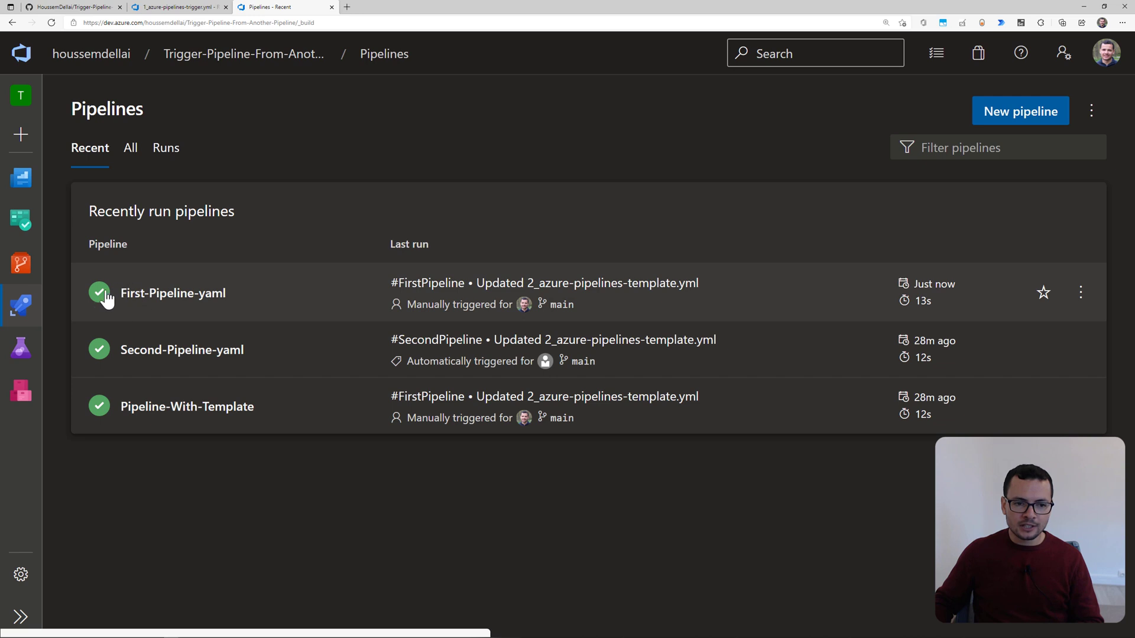
{"action": "mouse_move", "coordinate": [132, 311]}
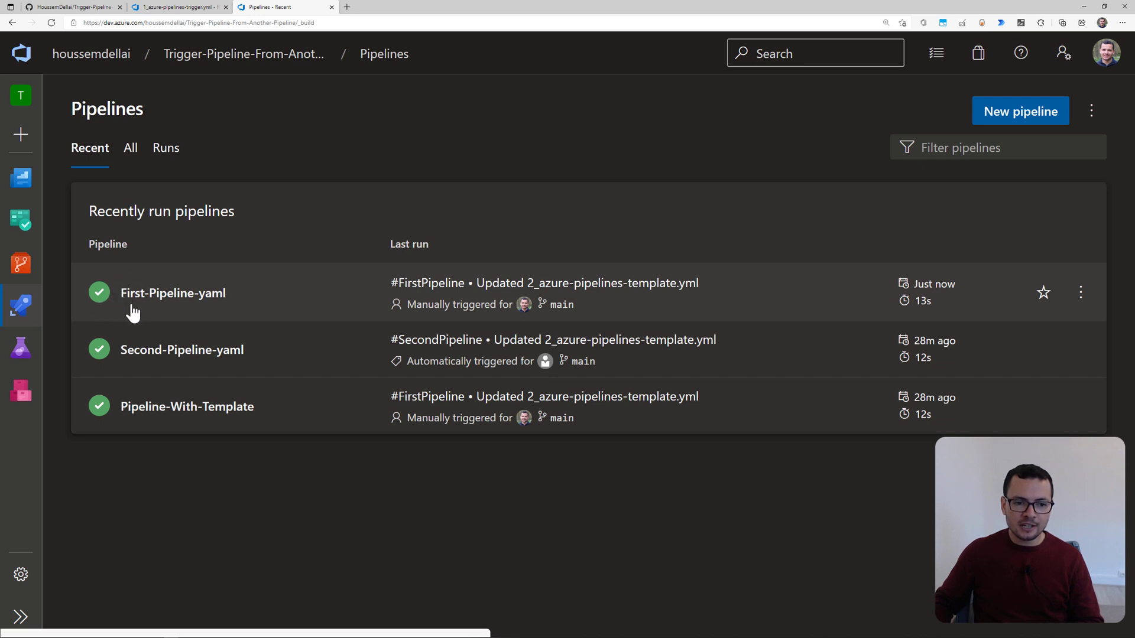
{"action": "mouse_move", "coordinate": [205, 364]}
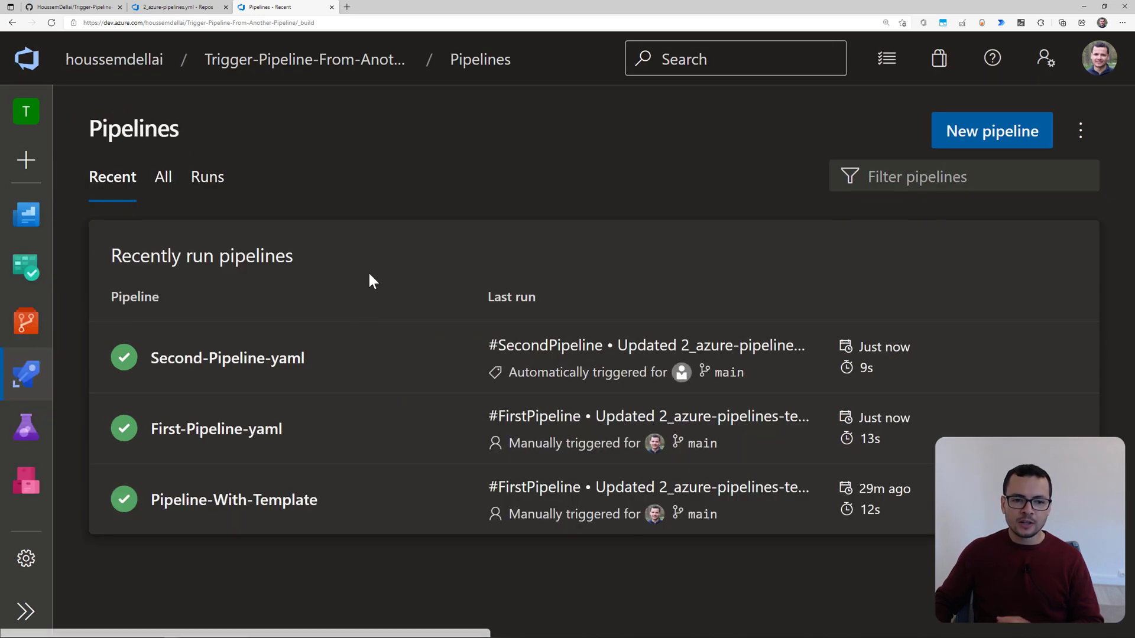
{"action": "left_click", "coordinate": [177, 6]}
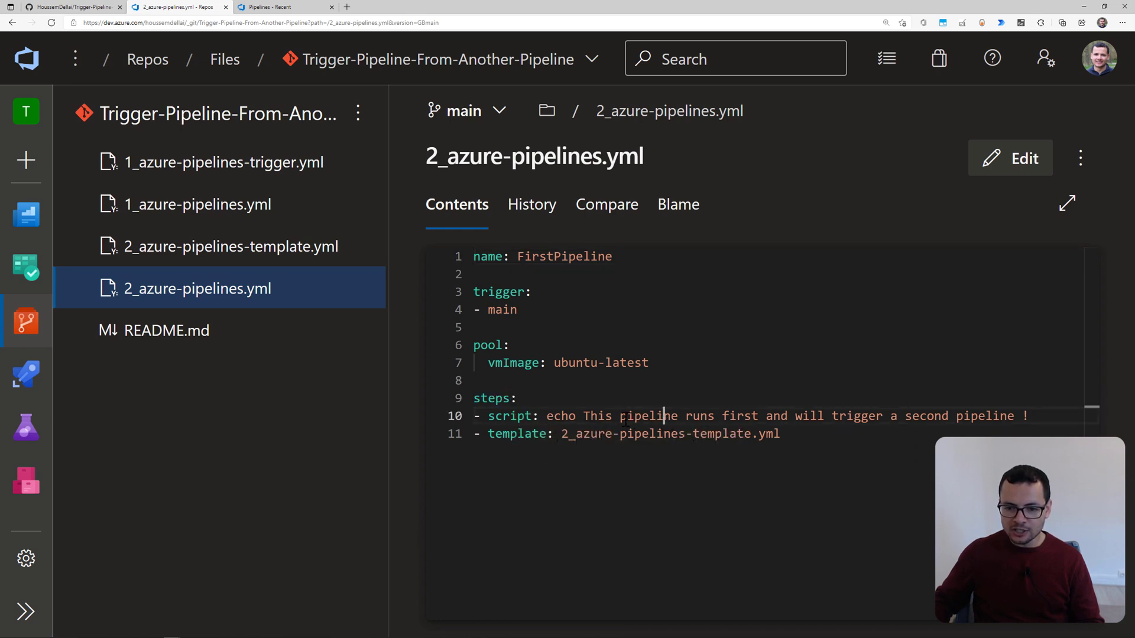
- Highlight the echo step and the 2_azure-pipelines-template.yml reference in 2_azure-pipelines.yml
{"action": "double_click", "coordinate": [518, 433]}
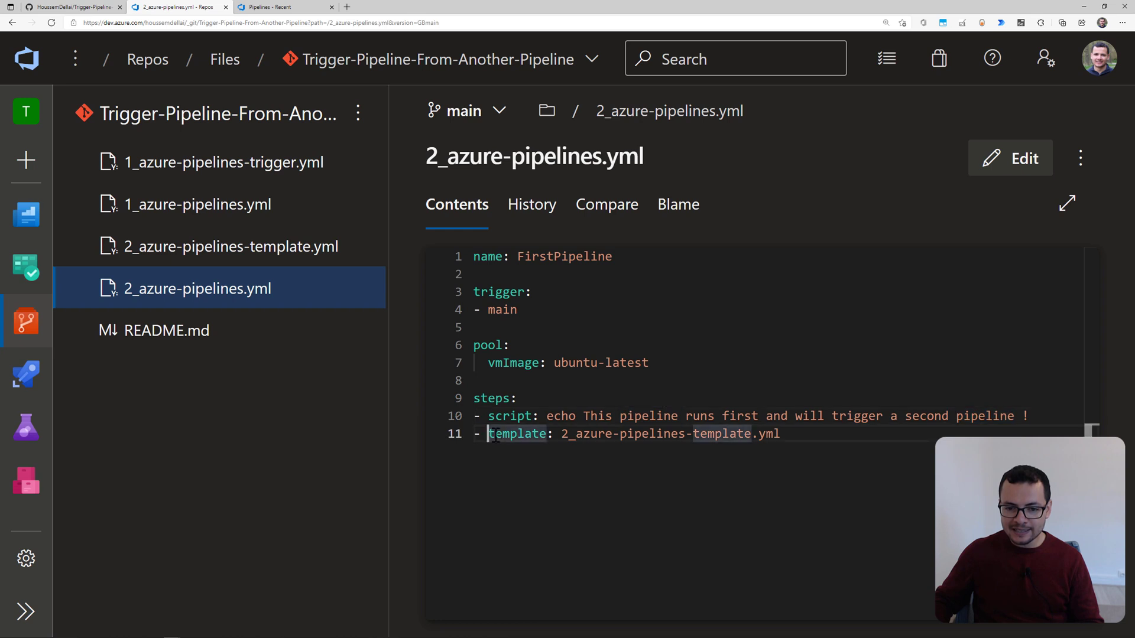
{"action": "double_click", "coordinate": [517, 434]}
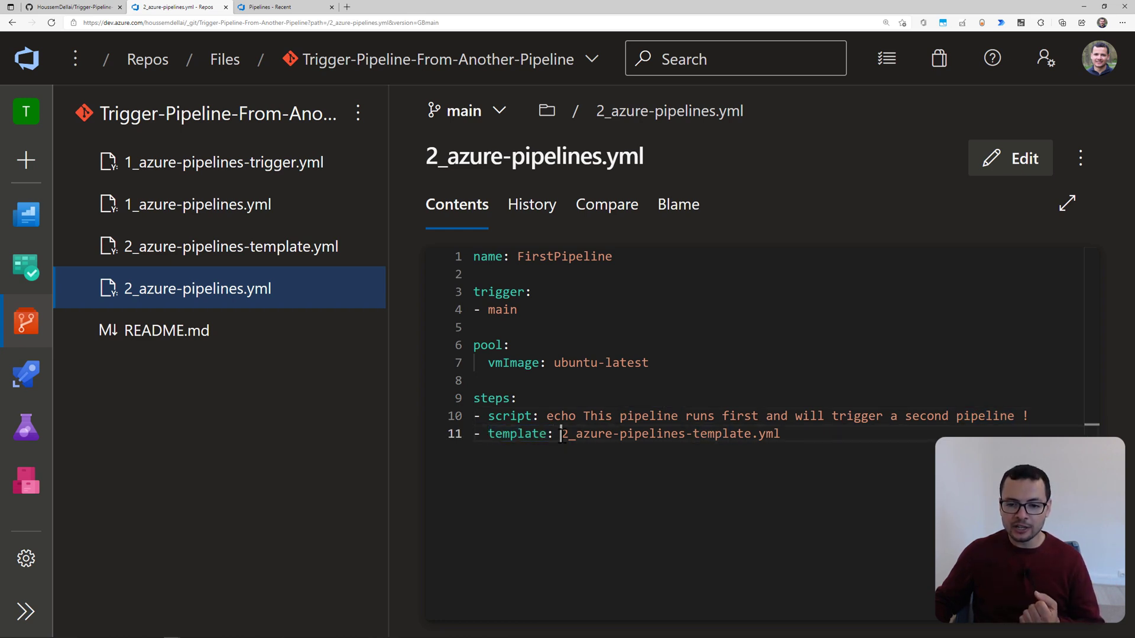
{"action": "left_click_drag", "start_coordinate": [562, 434], "coordinate": [780, 433]}
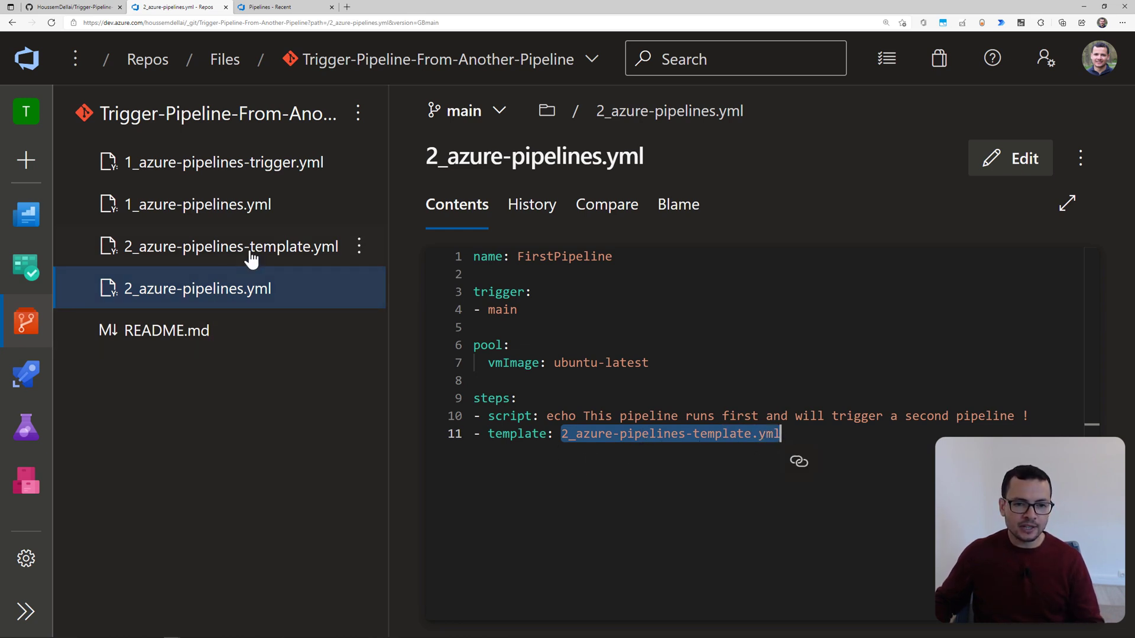
- View 2_azure-pipelines-template.yml's single echo step, then reopen 2_azure-pipelines.yml
{"action": "left_click", "coordinate": [229, 246]}
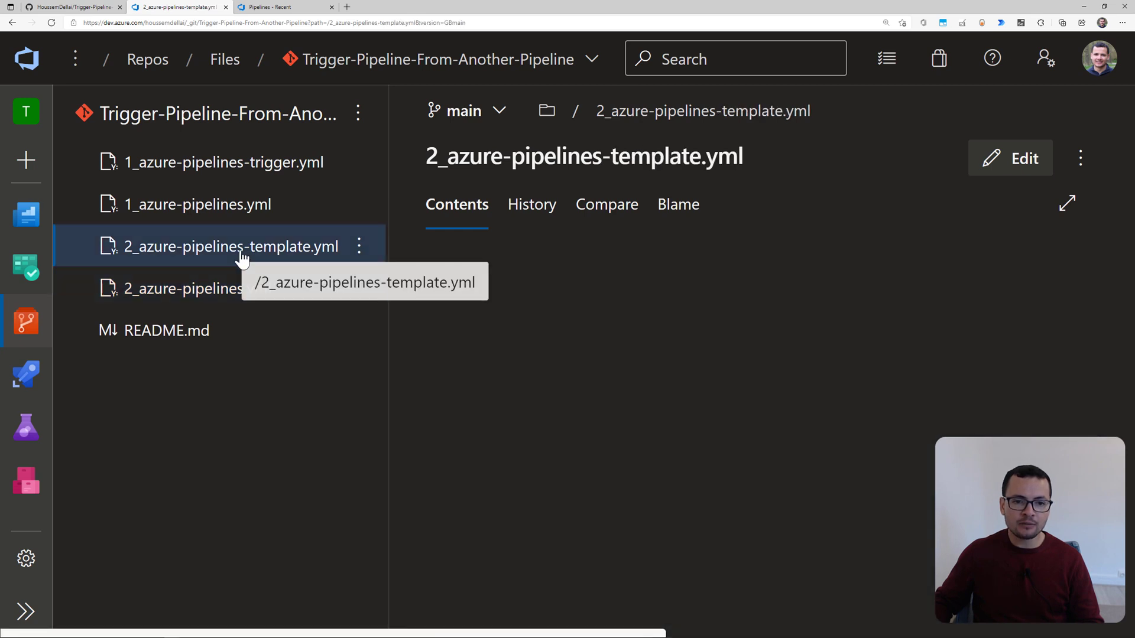
{"action": "left_click", "coordinate": [229, 246]}
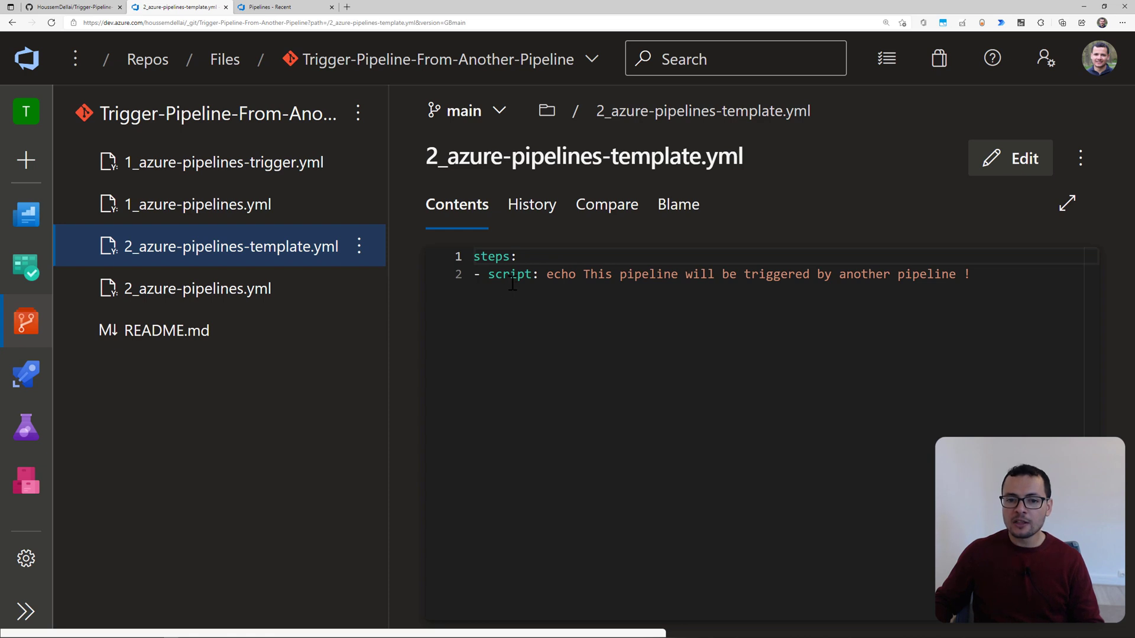
{"action": "mouse_move", "coordinate": [513, 305]}
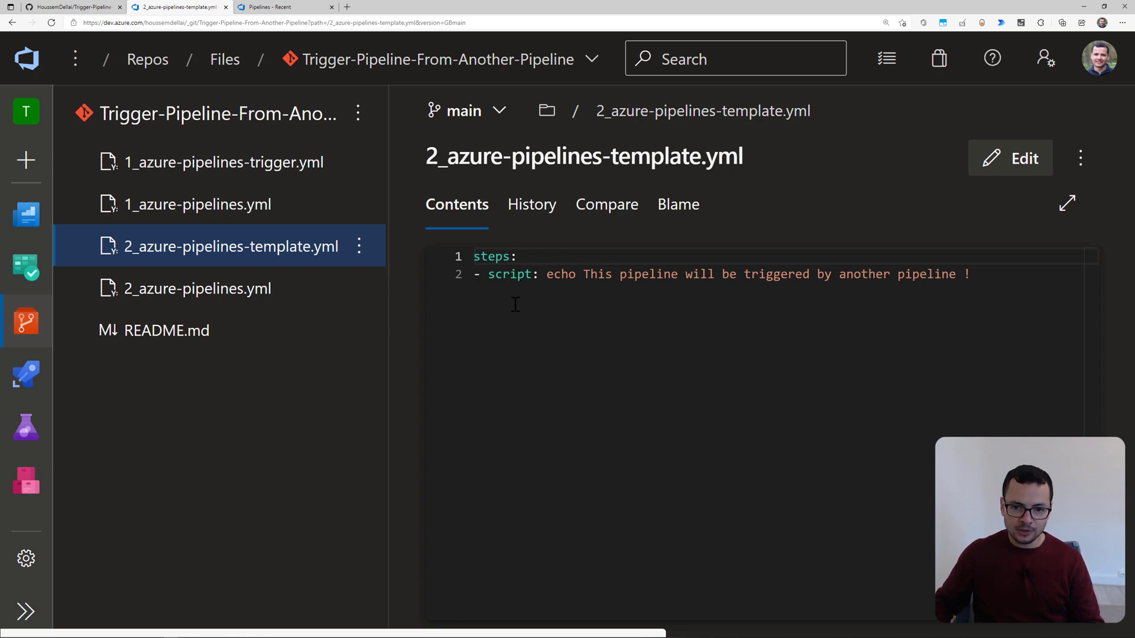
{"action": "mouse_move", "coordinate": [196, 288]}
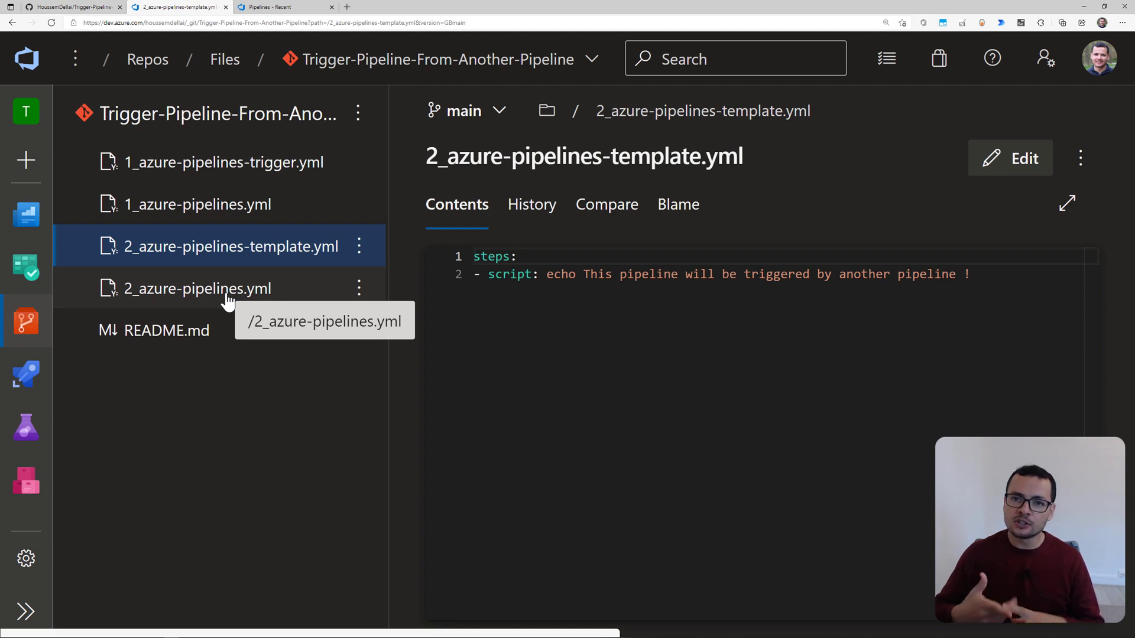
{"action": "left_click", "coordinate": [197, 288]}
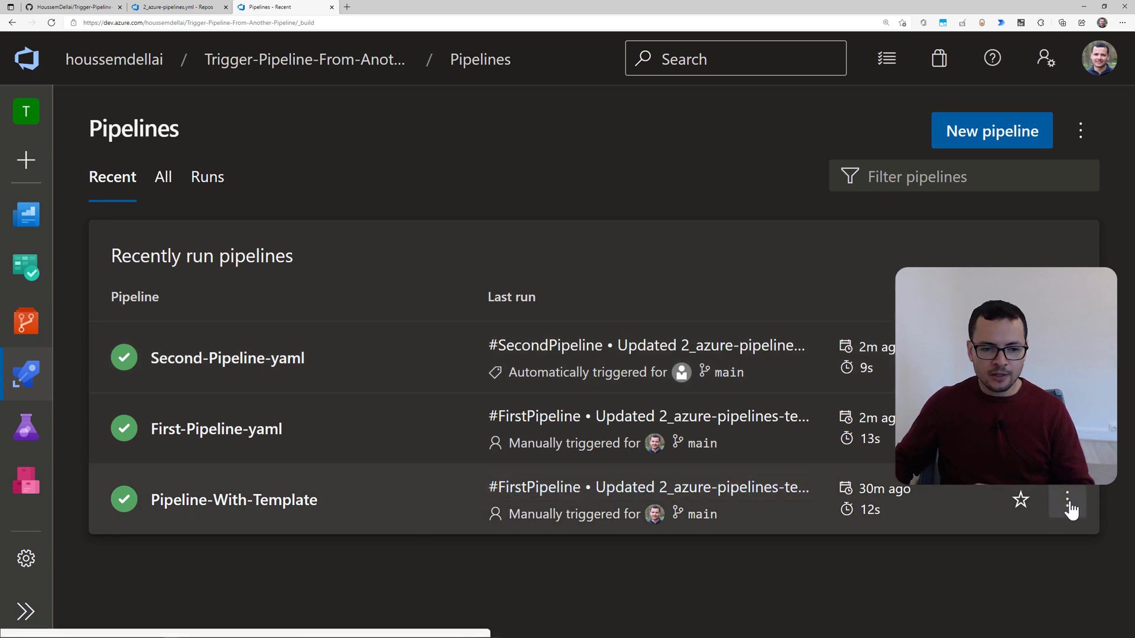
- Run Pipeline-With-Template and highlight the templated echo message in the second CmdLine log
{"action": "left_click", "coordinate": [1066, 500]}
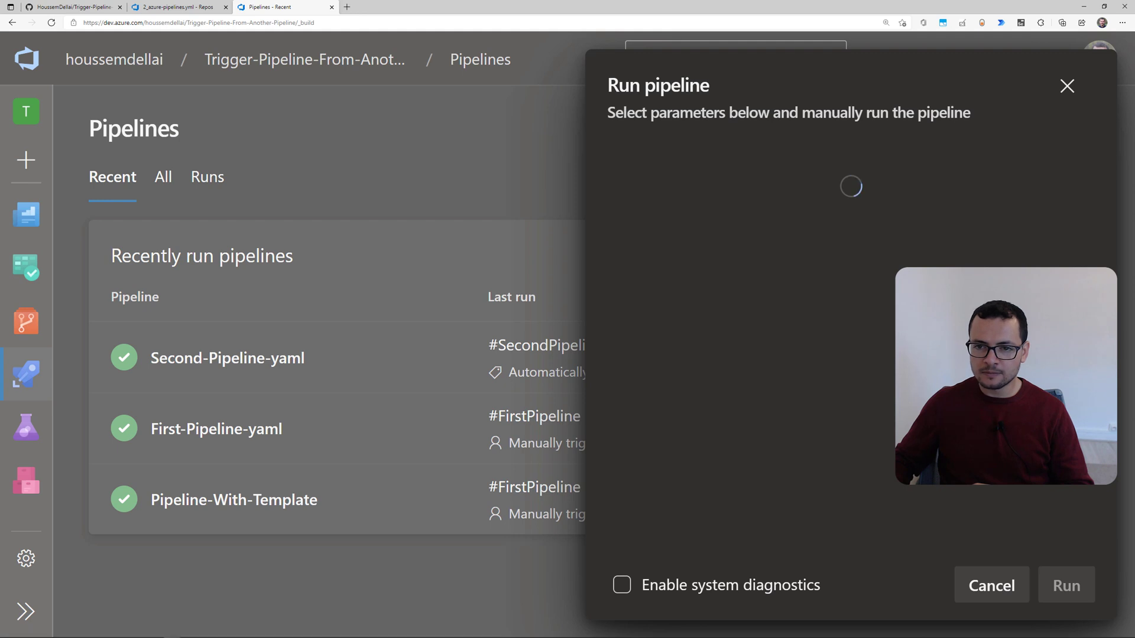
{"action": "left_click", "coordinate": [1065, 585]}
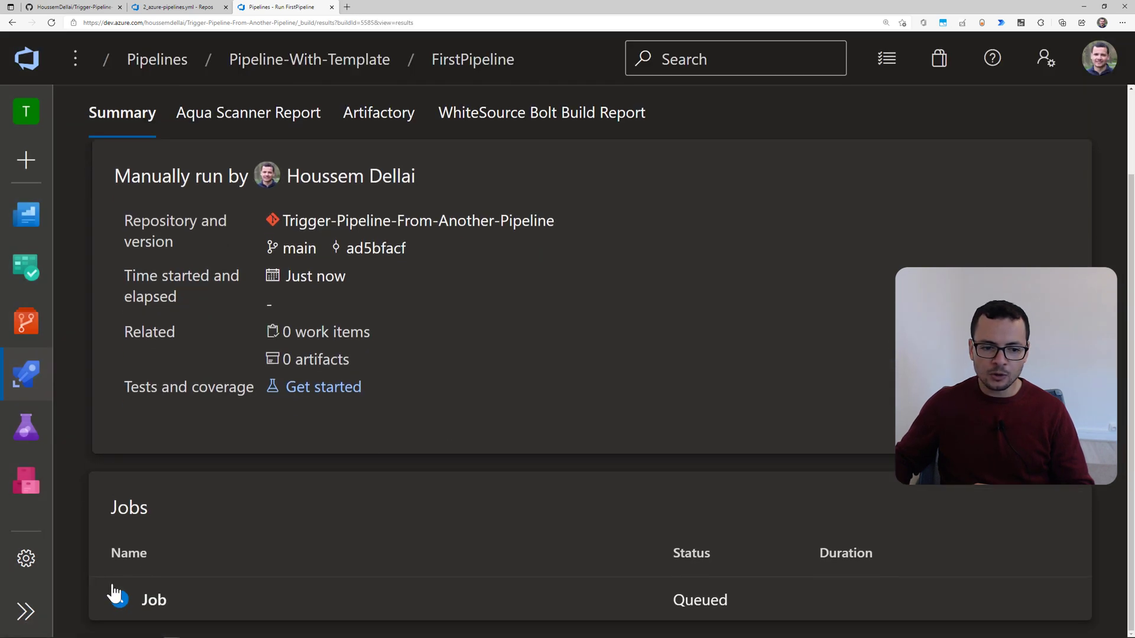
{"action": "left_click", "coordinate": [154, 599]}
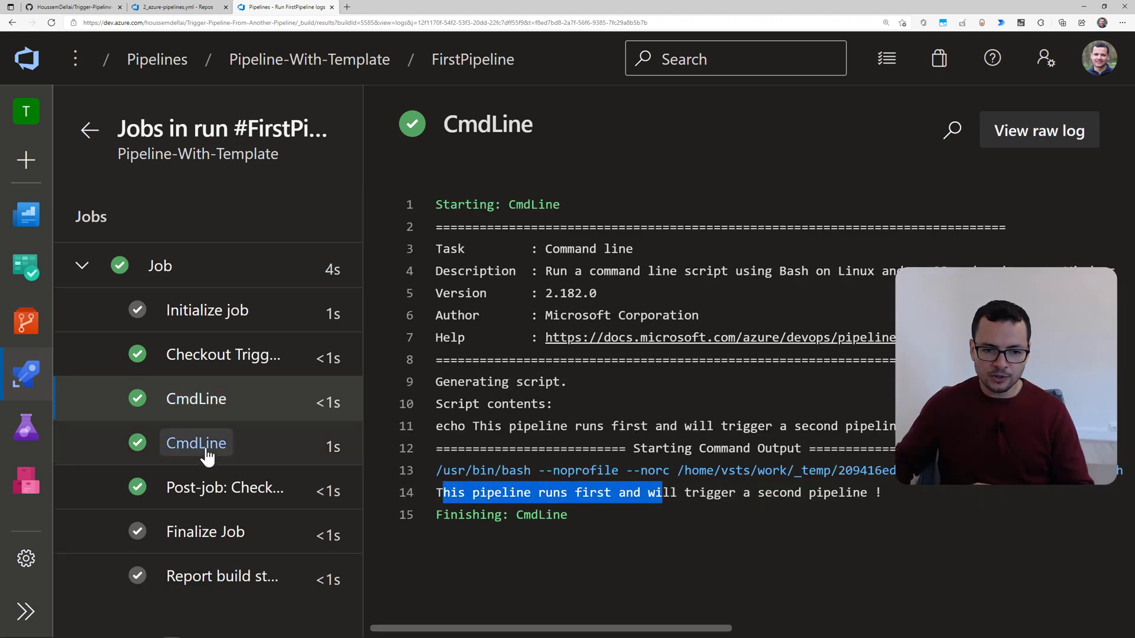
{"action": "left_click", "coordinate": [196, 442]}
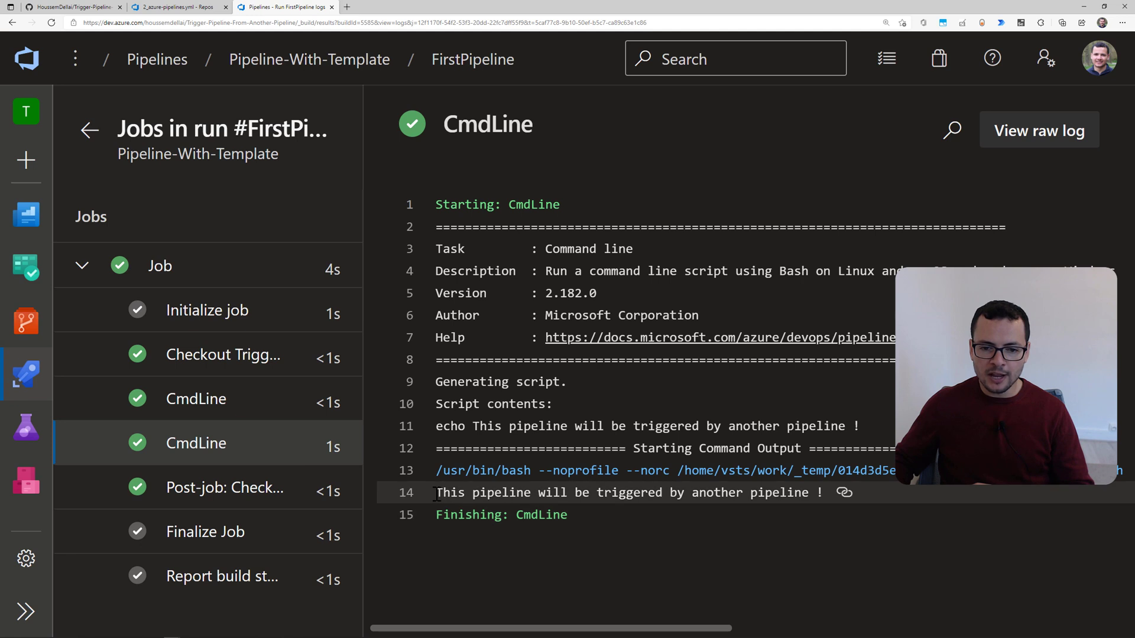
{"action": "left_click_drag", "start_coordinate": [436, 493], "coordinate": [529, 493]}
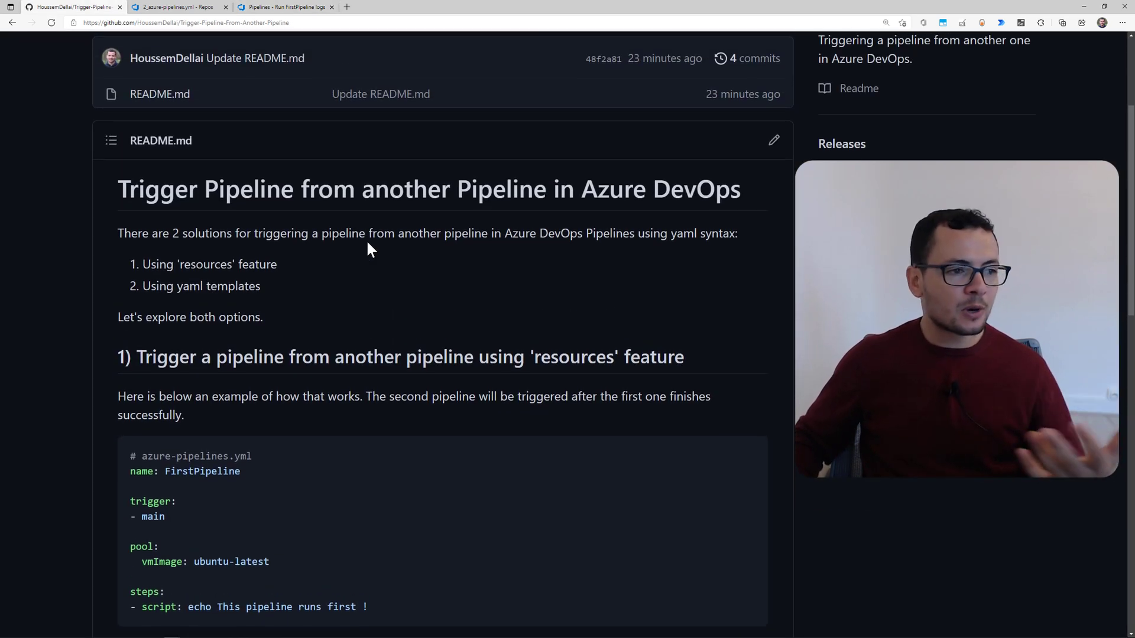
- Scroll the README down to the YAML Templates example and templates documentation link
{"action": "scroll", "scroll_direction": "down", "scroll_amount": 3}
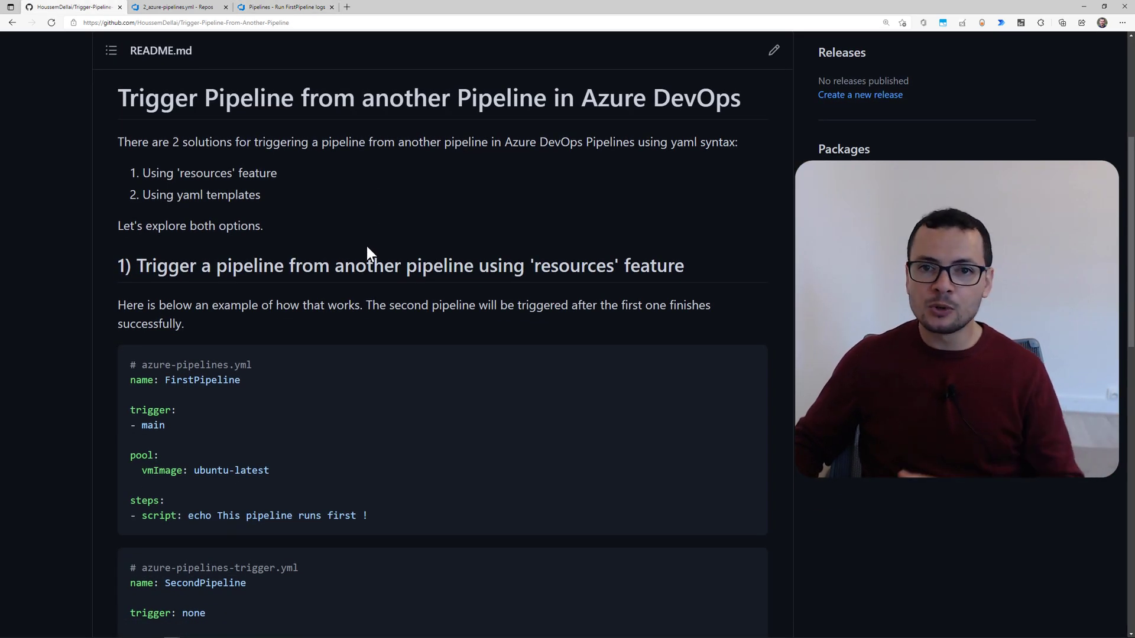
{"action": "scroll", "scroll_direction": "down", "scroll_amount": 3}
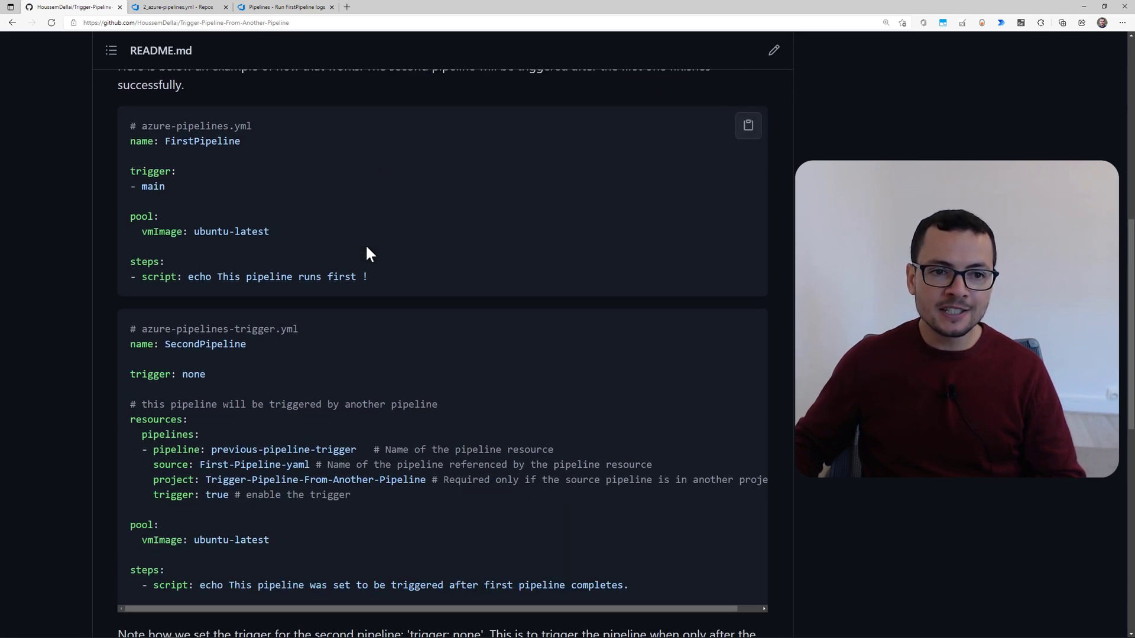
{"action": "scroll", "scroll_direction": "up", "scroll_amount": 3}
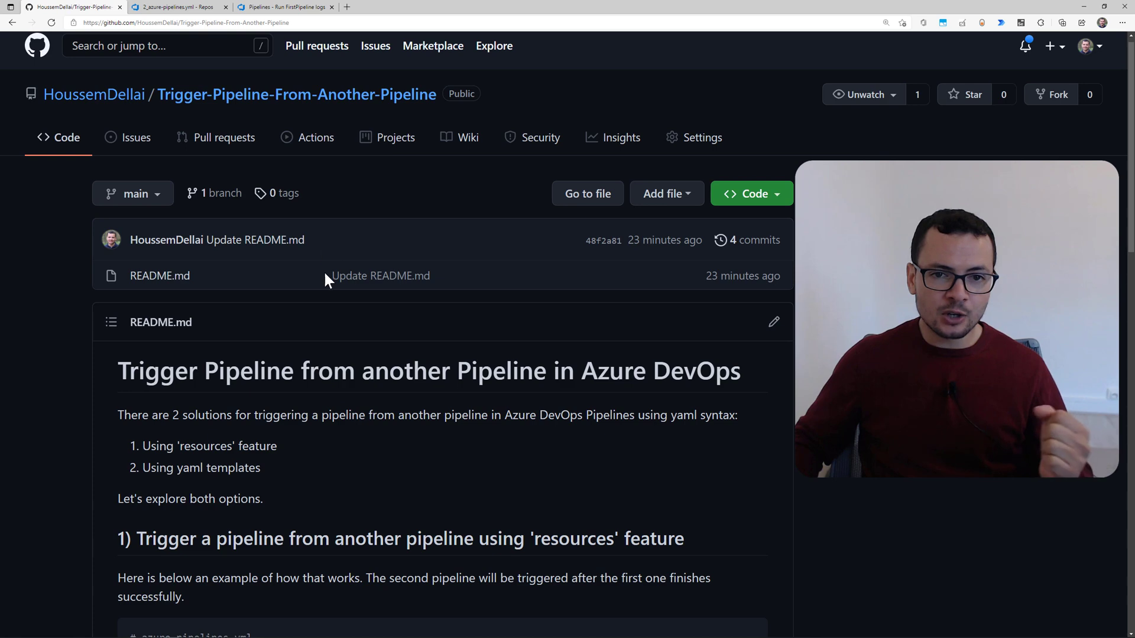
{"action": "scroll", "scroll_direction": "down", "scroll_amount": 3}
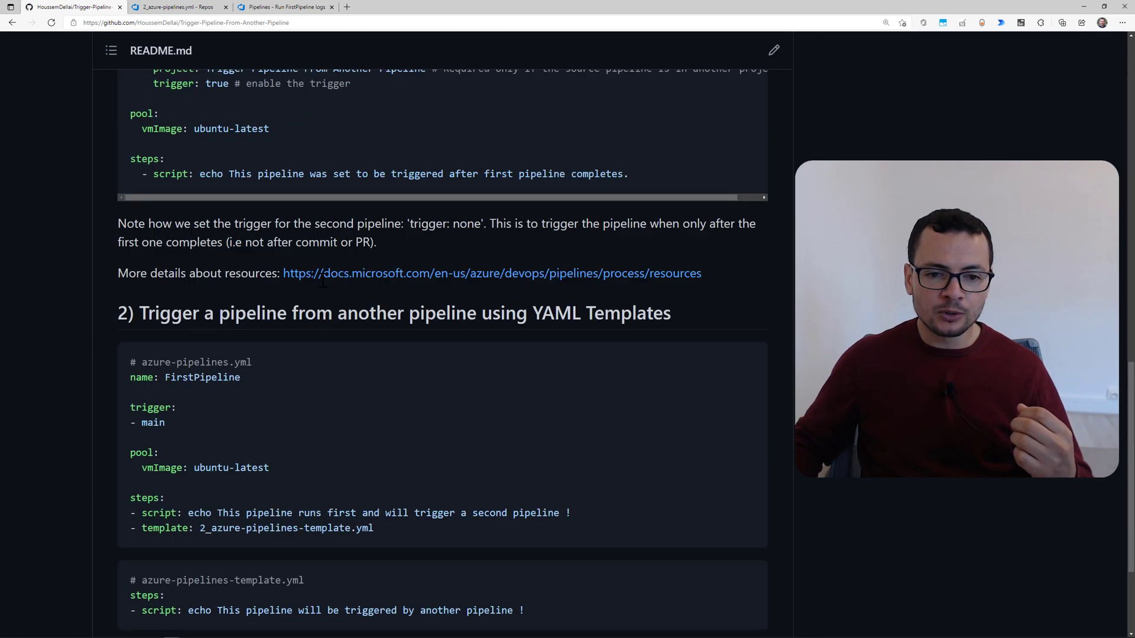
{"action": "scroll", "scroll_direction": "down", "scroll_amount": 3}
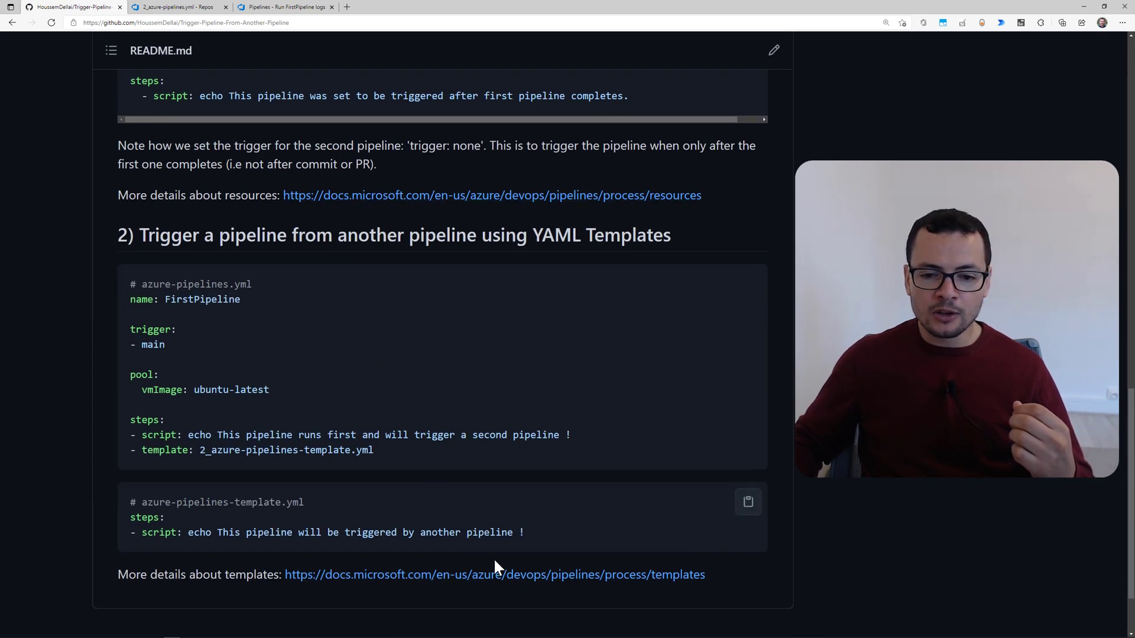